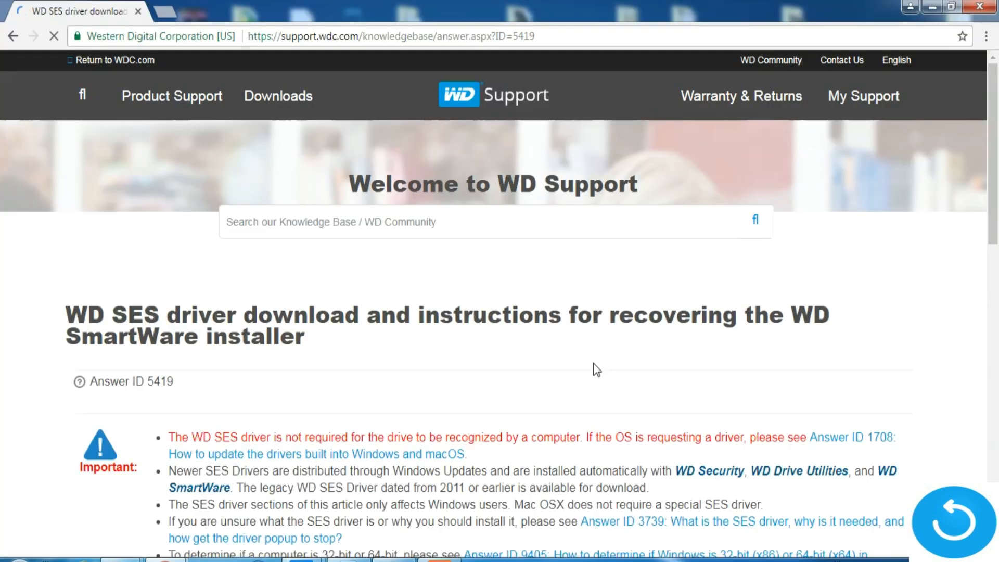
Step: Scroll to the download table and highlight the 32-bit and 64-bit SES driver descriptions
scroll("down", 3)
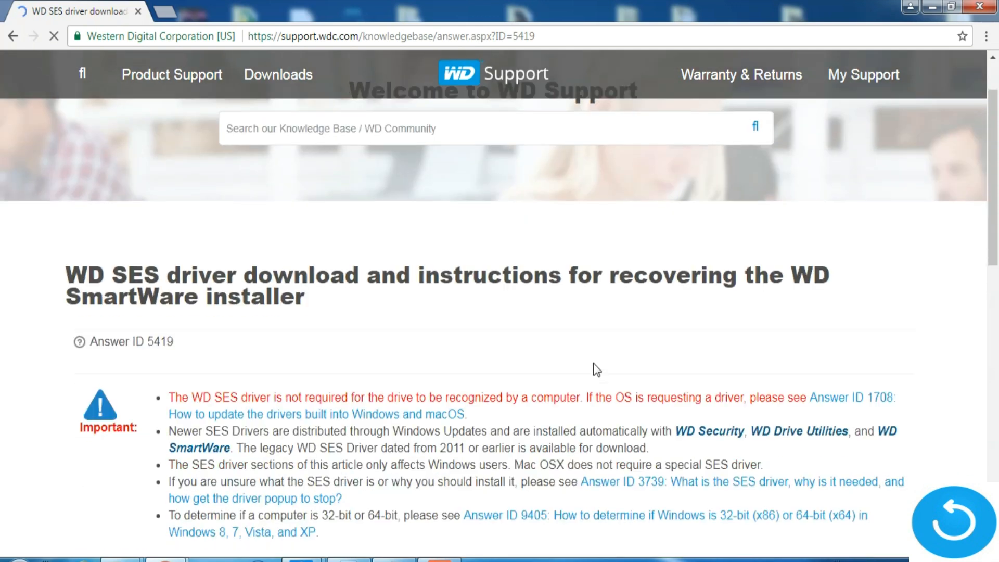
scroll("down", 3)
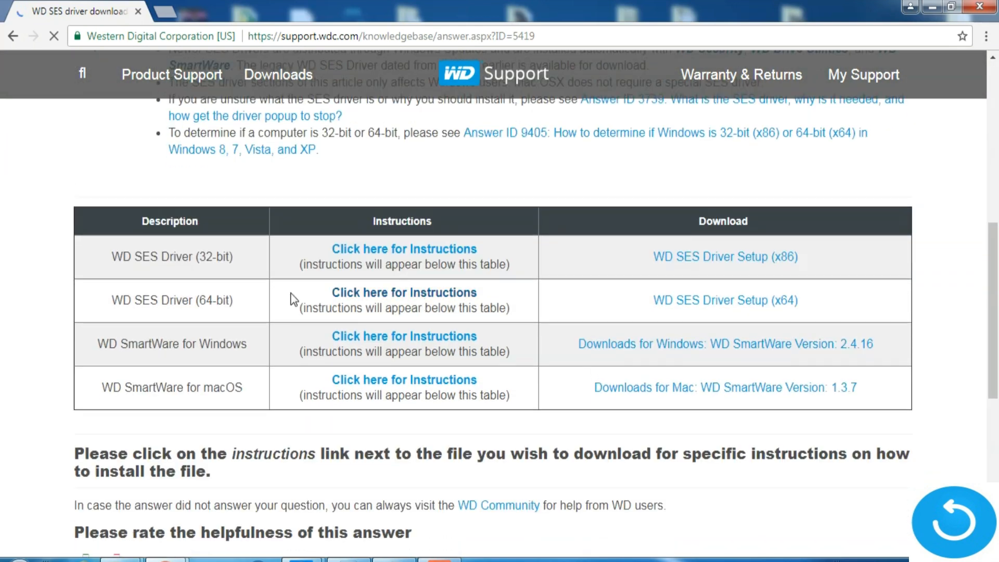
double_click(170, 257)
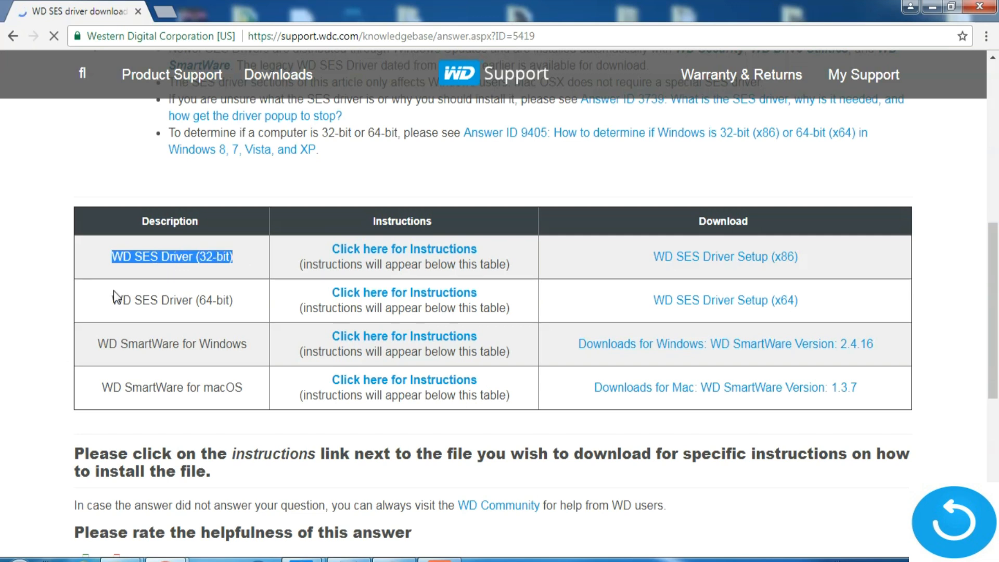
double_click(170, 300)
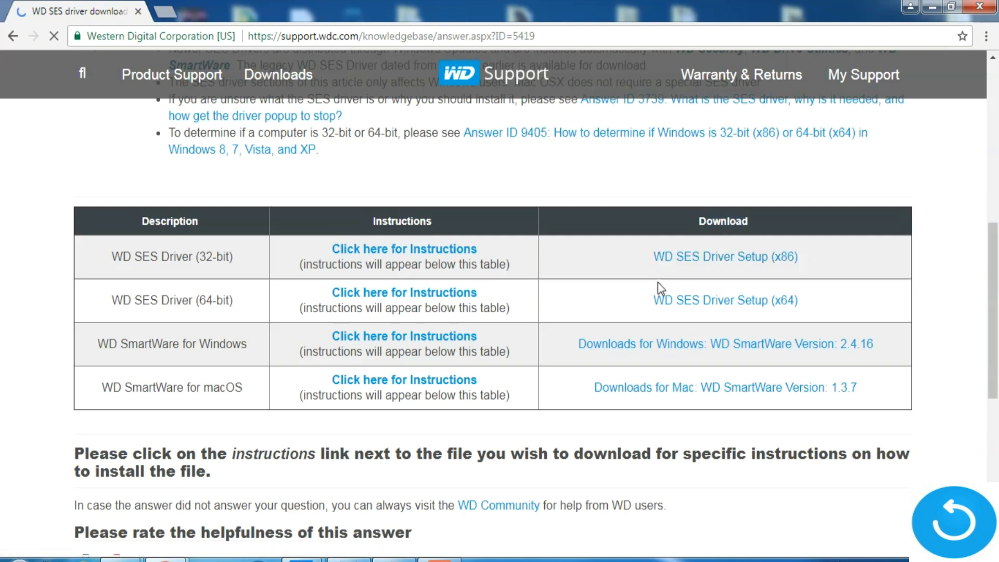
double_click(725, 299)
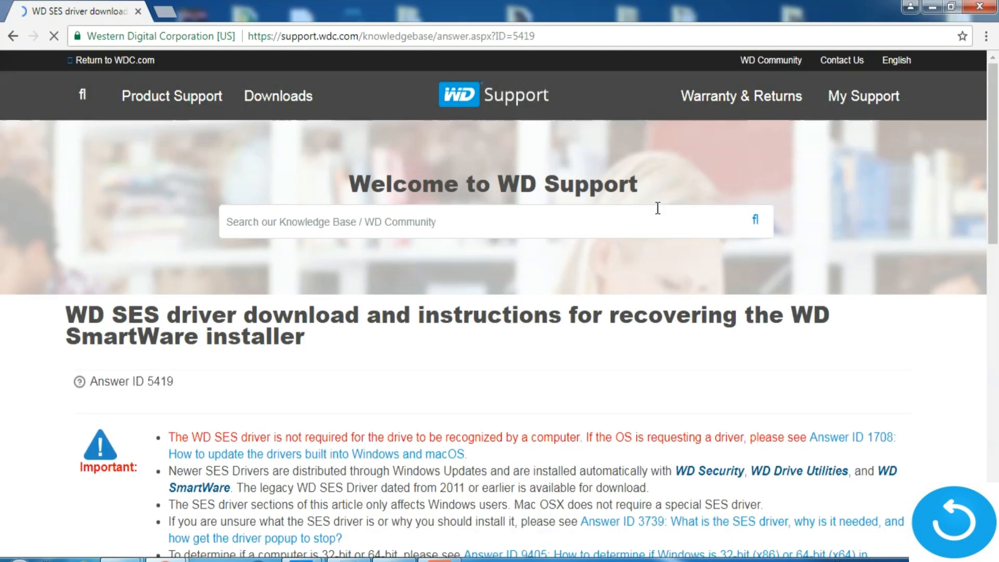
mouse_move(515, 99)
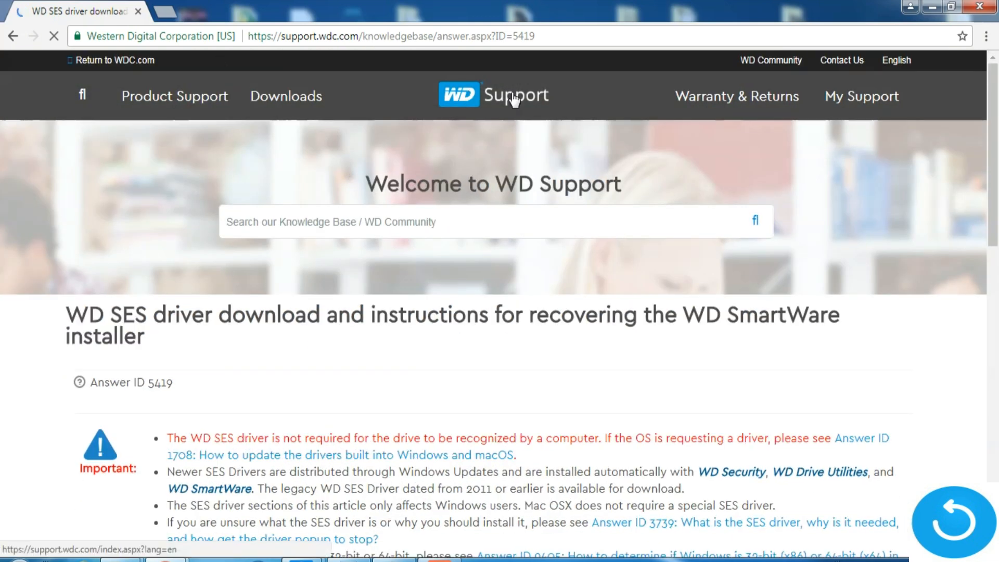
mouse_move(556, 306)
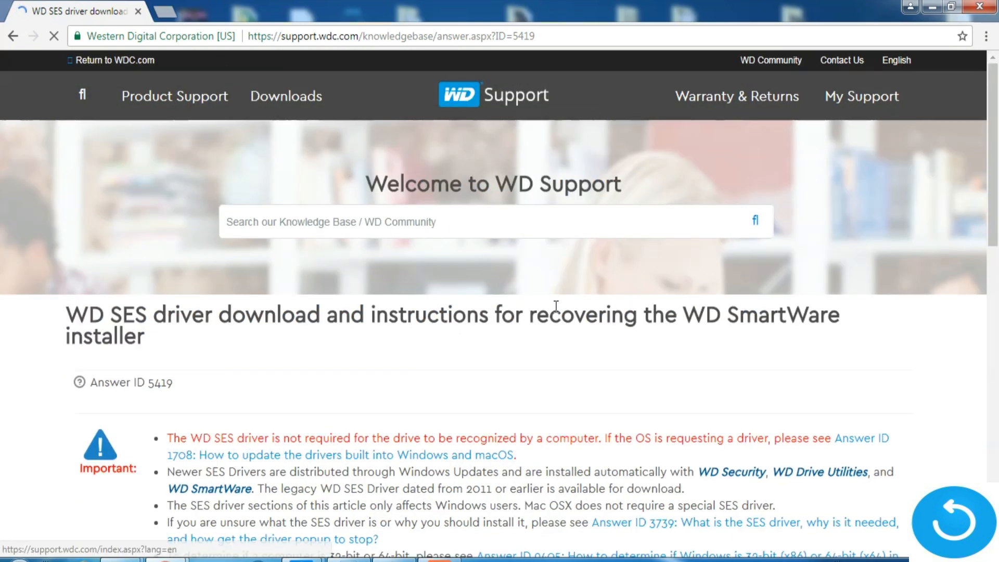
scroll("down", 3)
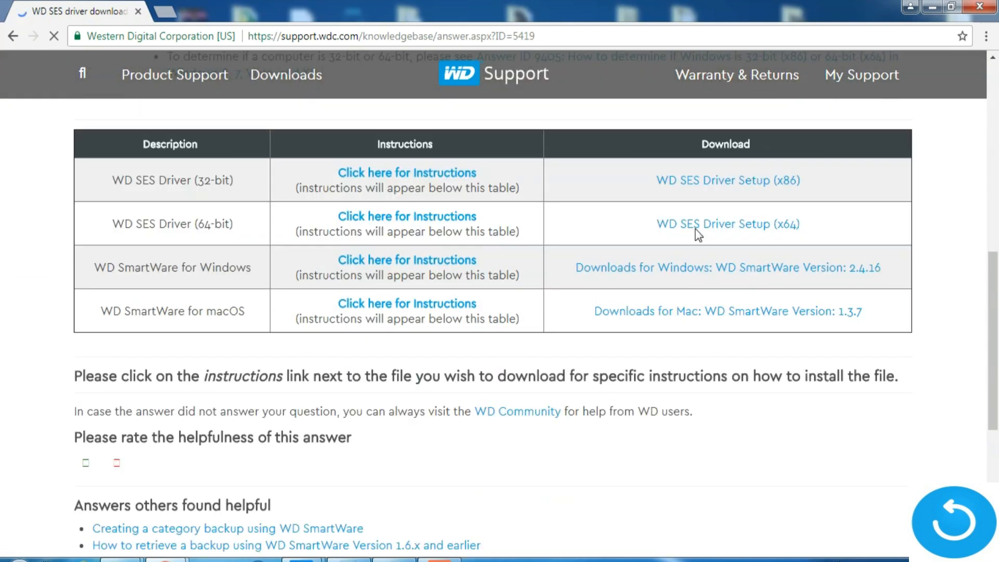
left_click(9, 559)
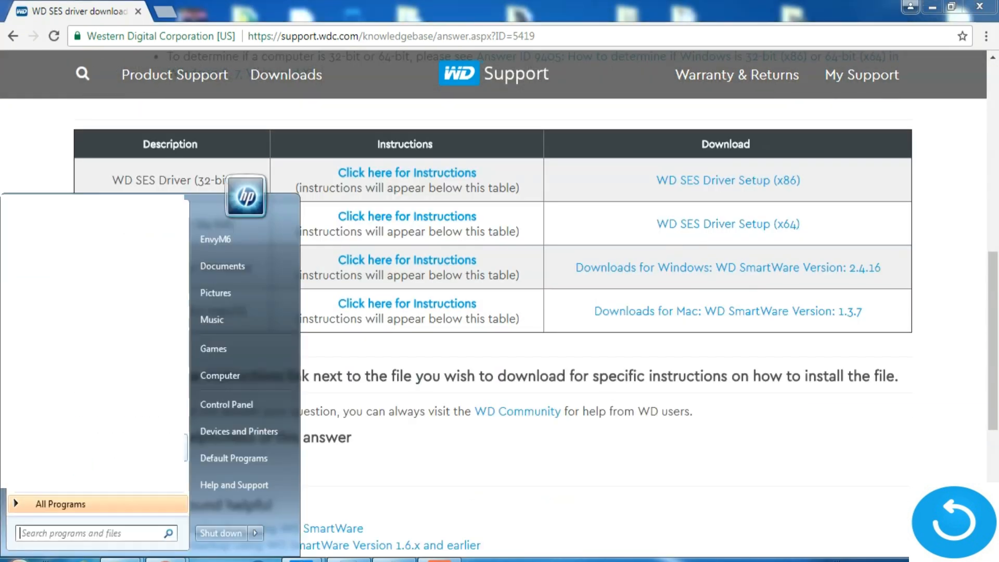
mouse_move(243, 485)
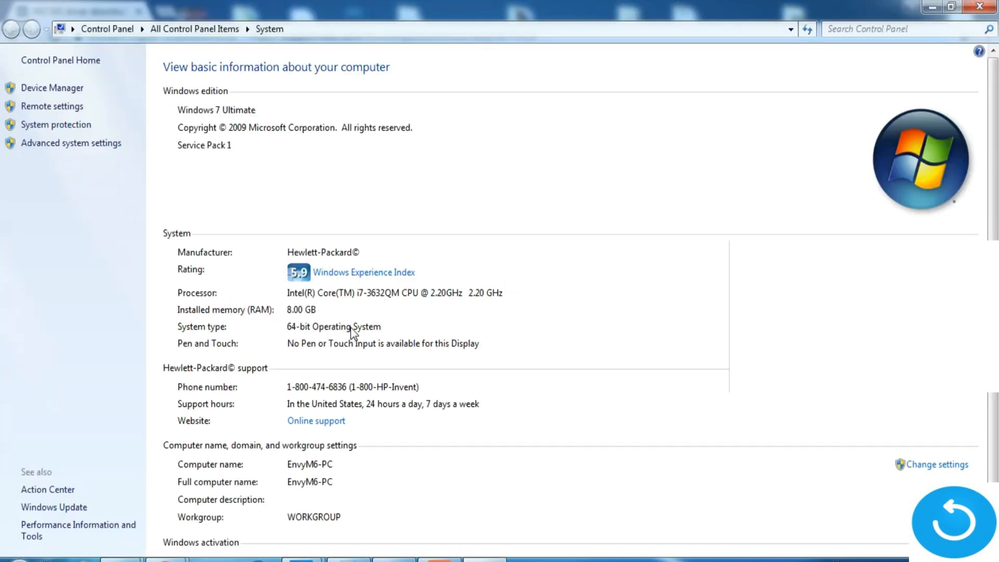
mouse_move(308, 336)
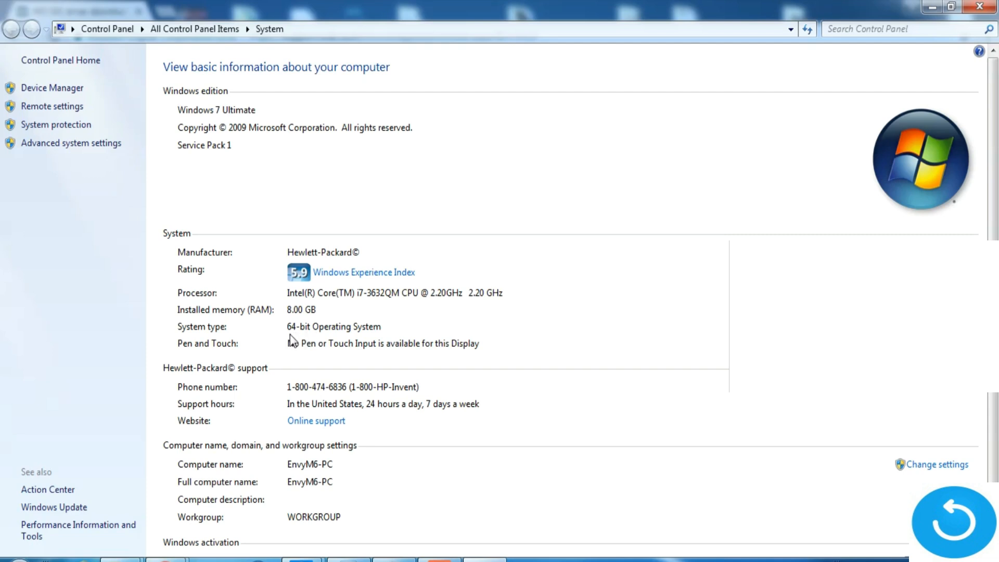
mouse_move(974, 12)
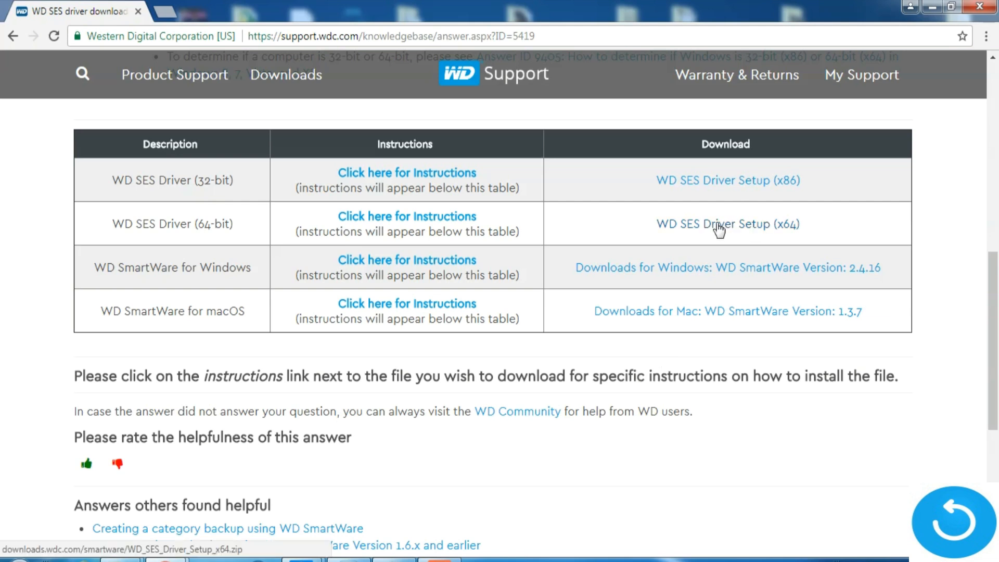
Step: Download the WD SES Driver Setup (x64) zip and launch its installer from WinRAR
left_click(726, 223)
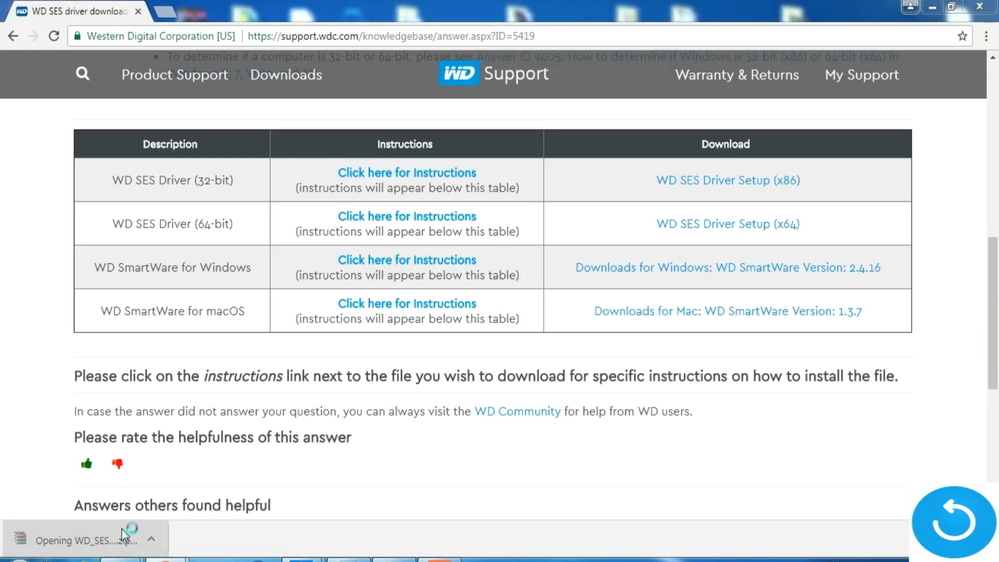
left_click(86, 540)
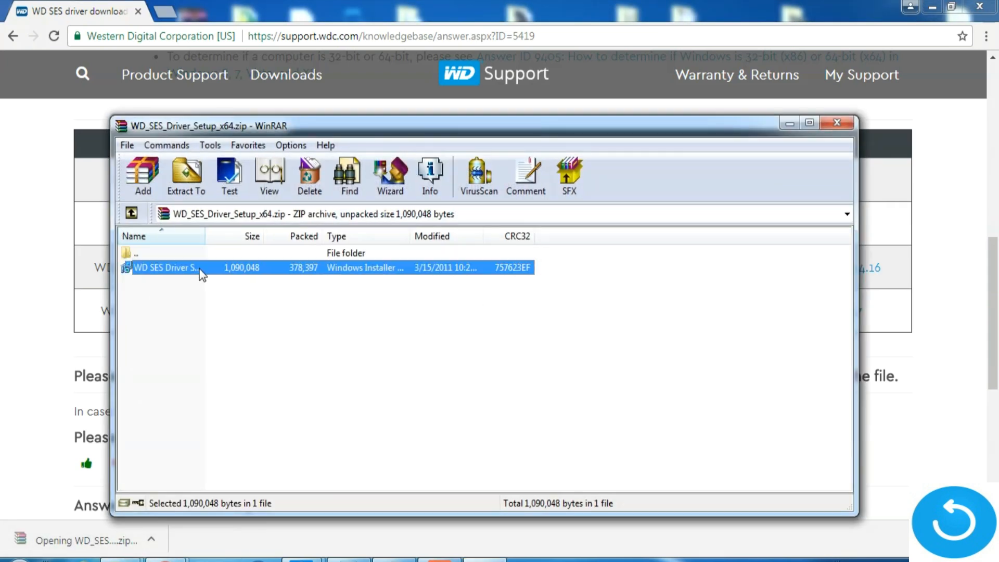
double_click(164, 268)
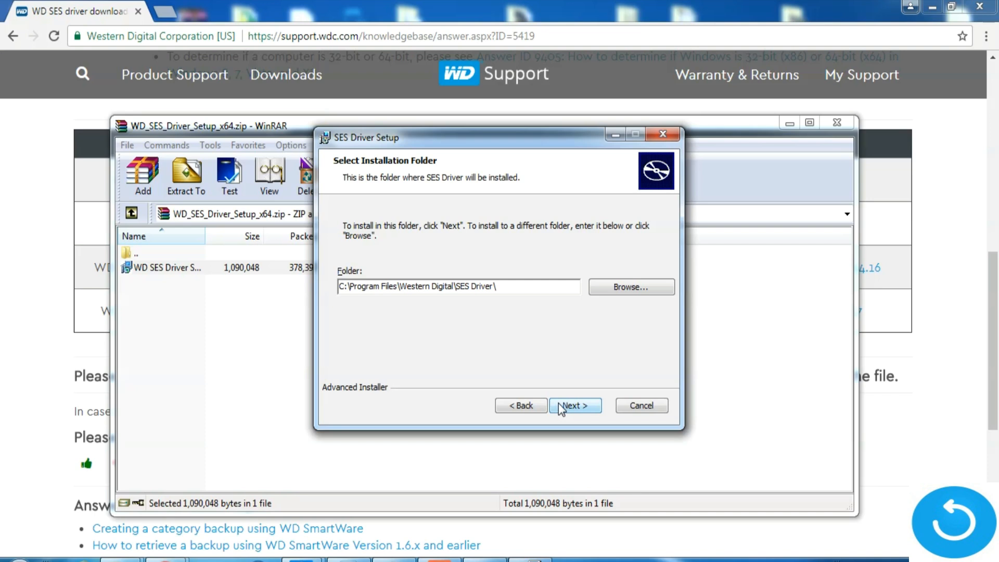
Step: Keep the default installation folder and start the SES driver installation
left_click(574, 404)
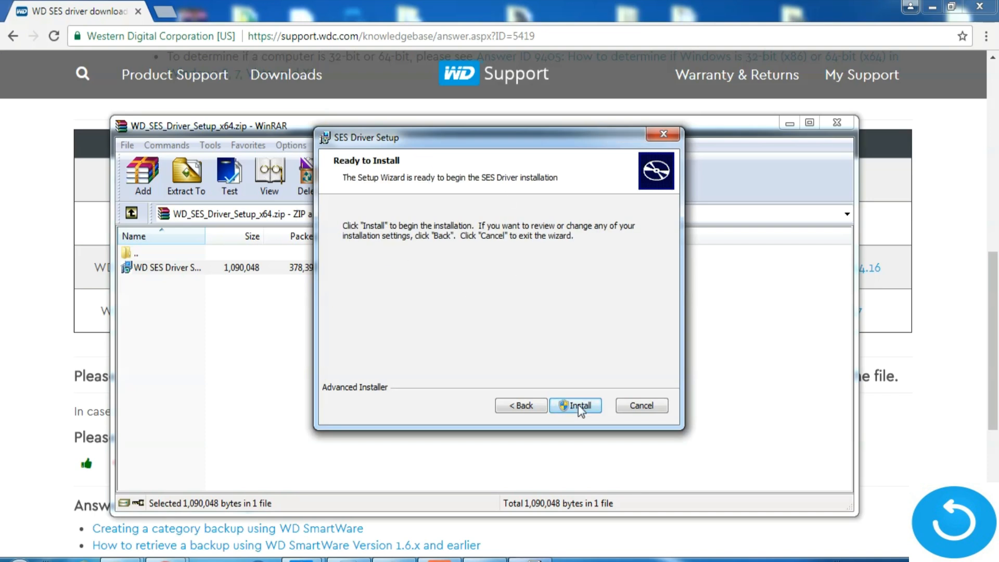
left_click(575, 405)
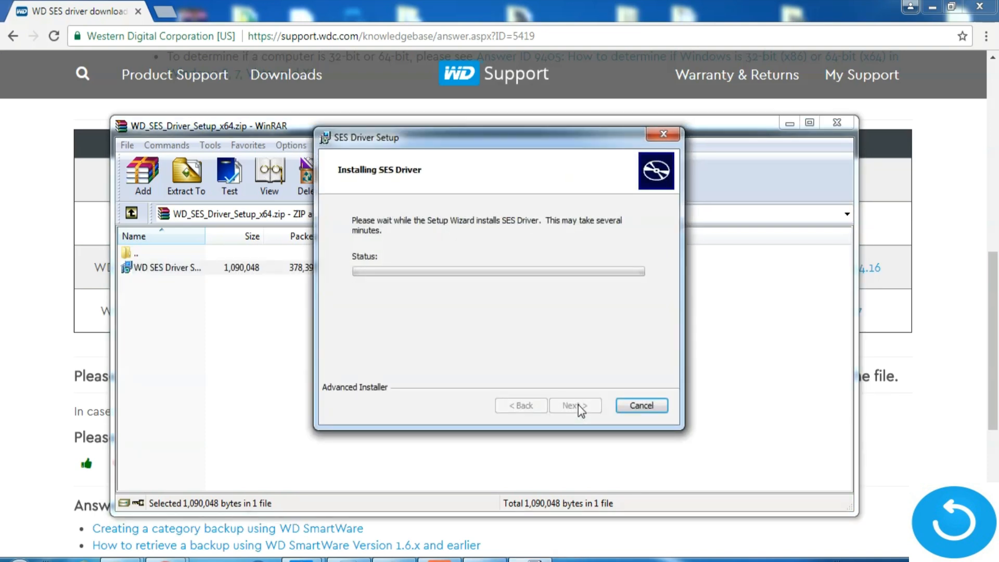
mouse_move(418, 298)
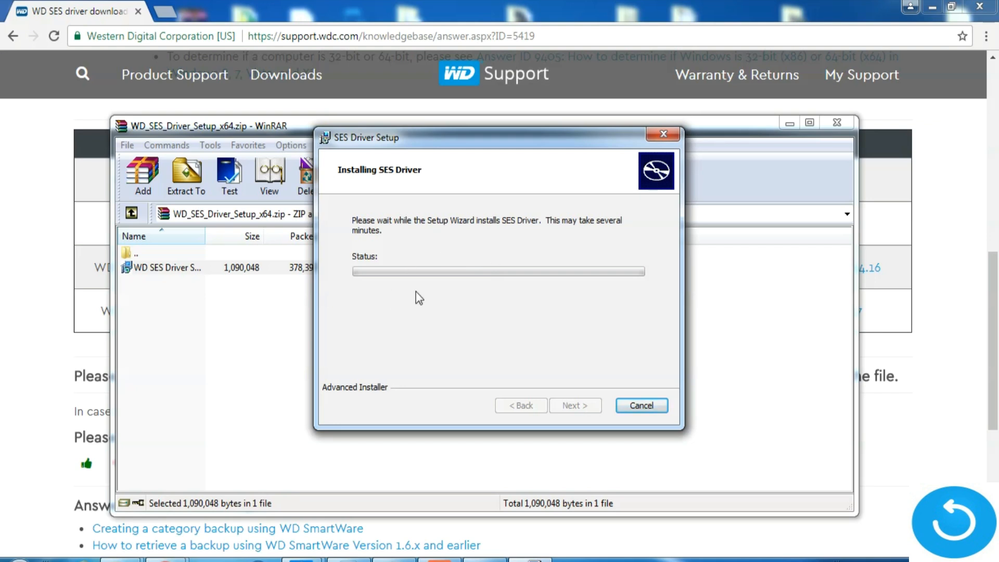
mouse_move(483, 296)
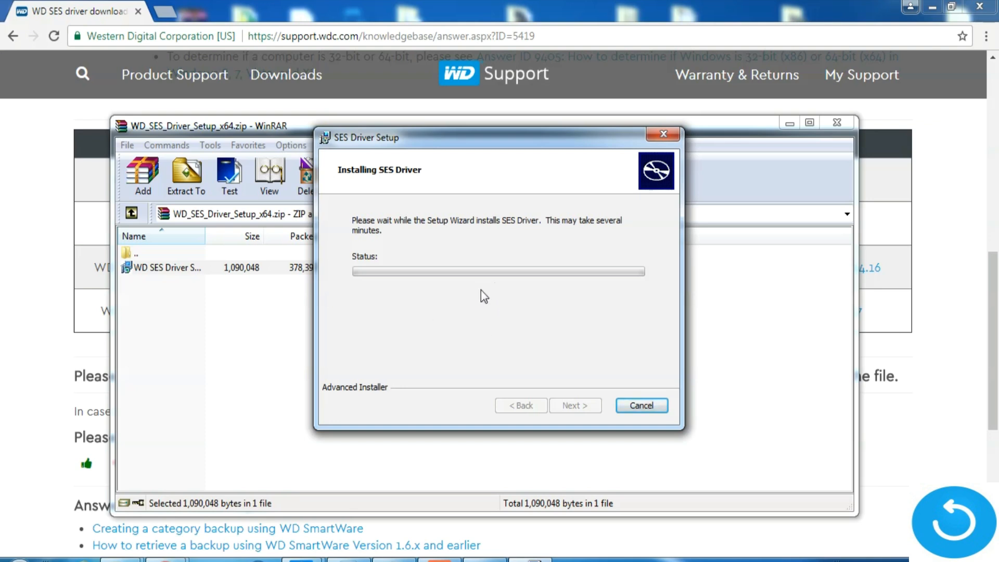
mouse_move(564, 314)
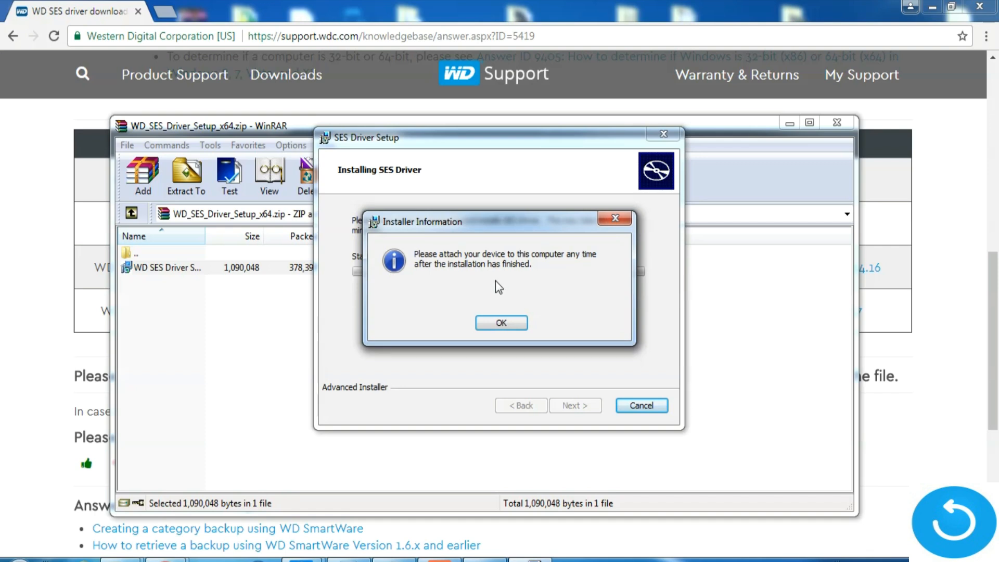
mouse_move(508, 320)
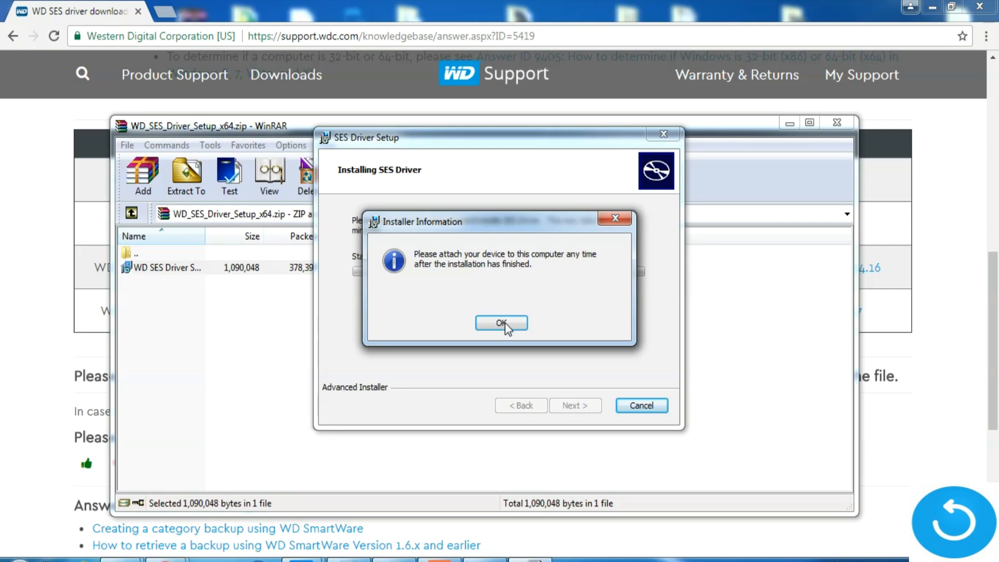
mouse_move(471, 291)
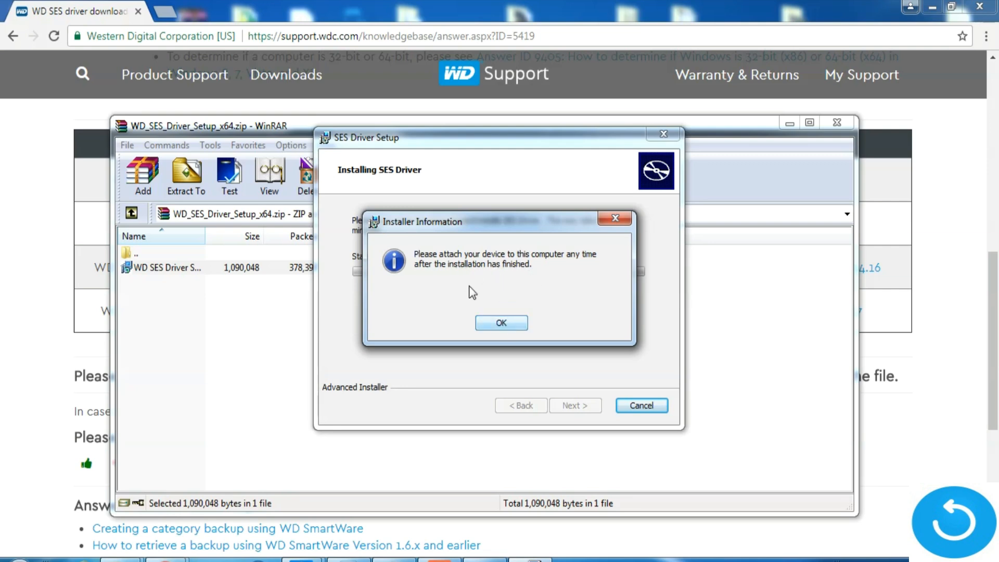
Step: Acknowledge the attach-device notice and finish the setup wizard
left_click(500, 322)
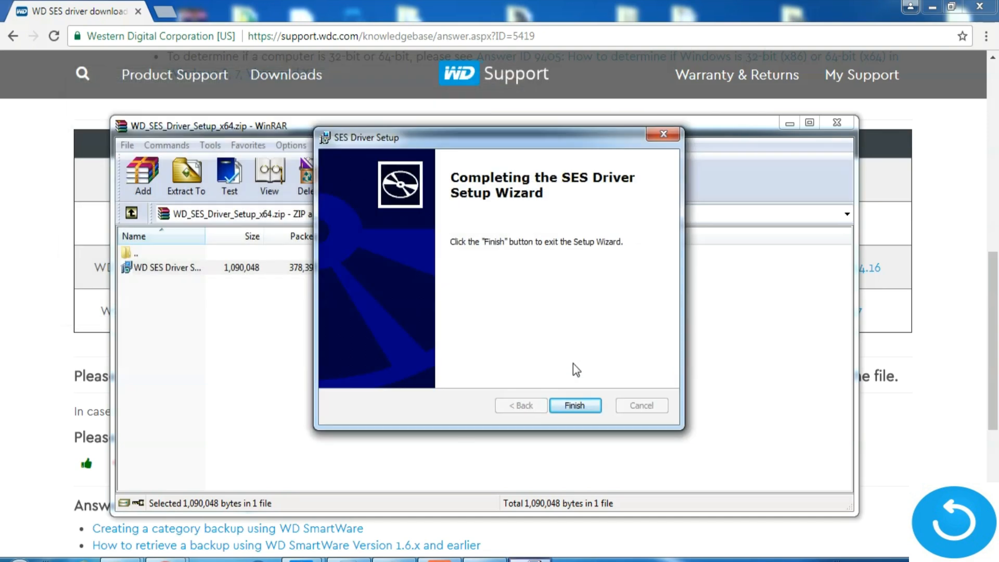
left_click(575, 405)
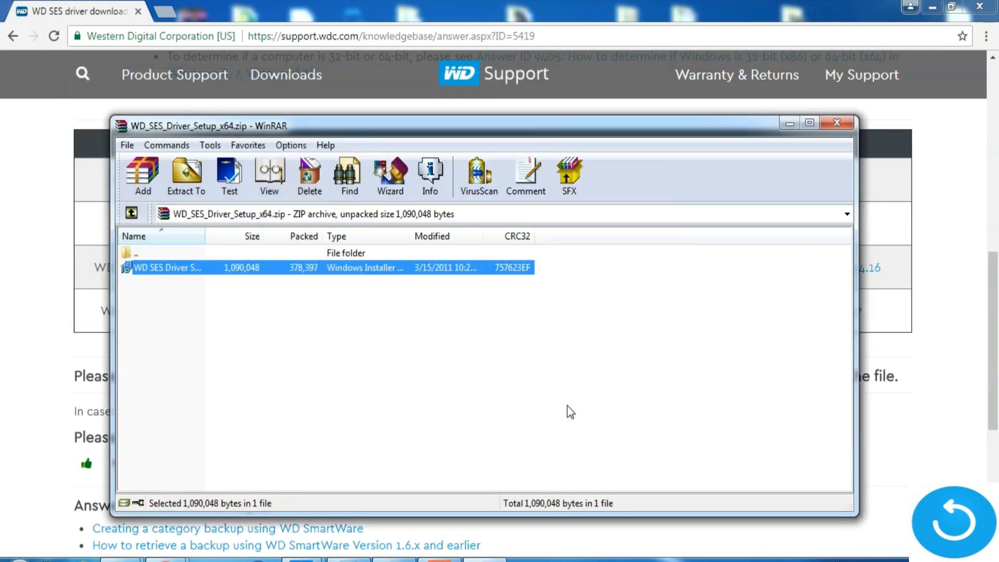